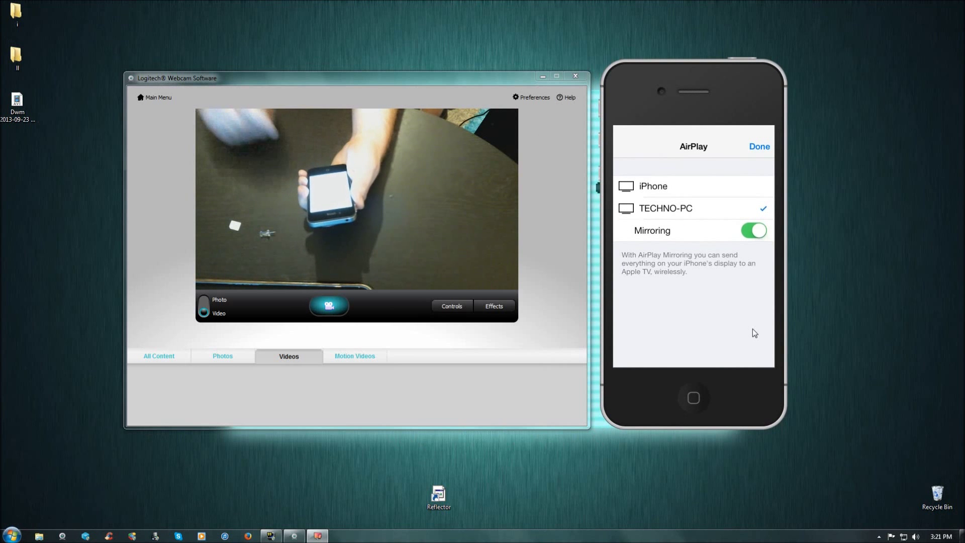
# Finish AirPlay mirroring to the PC and scroll the Cellular Data page to the MMS fields
pyautogui.click(759, 147)
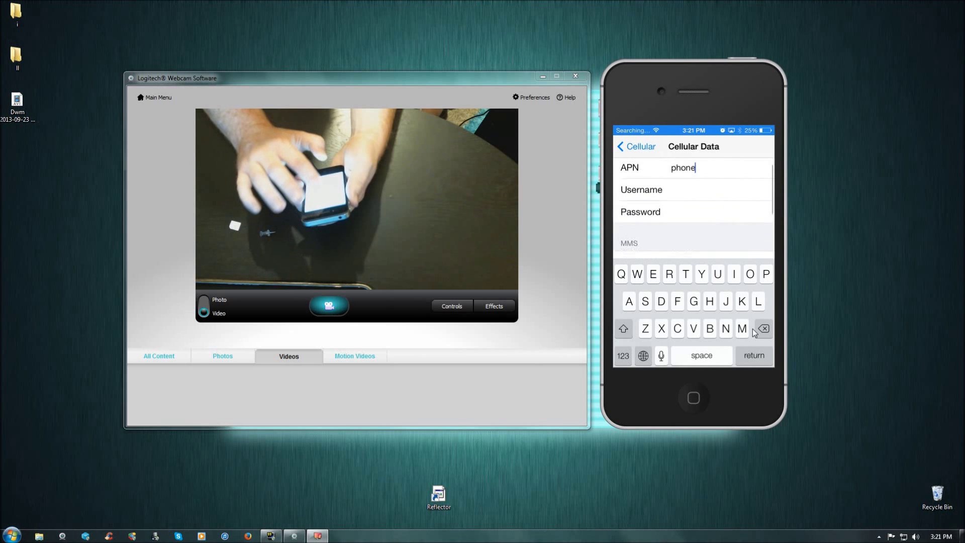
pyautogui.scroll(-3)
pyautogui.write('proxy.mobile.att.net')
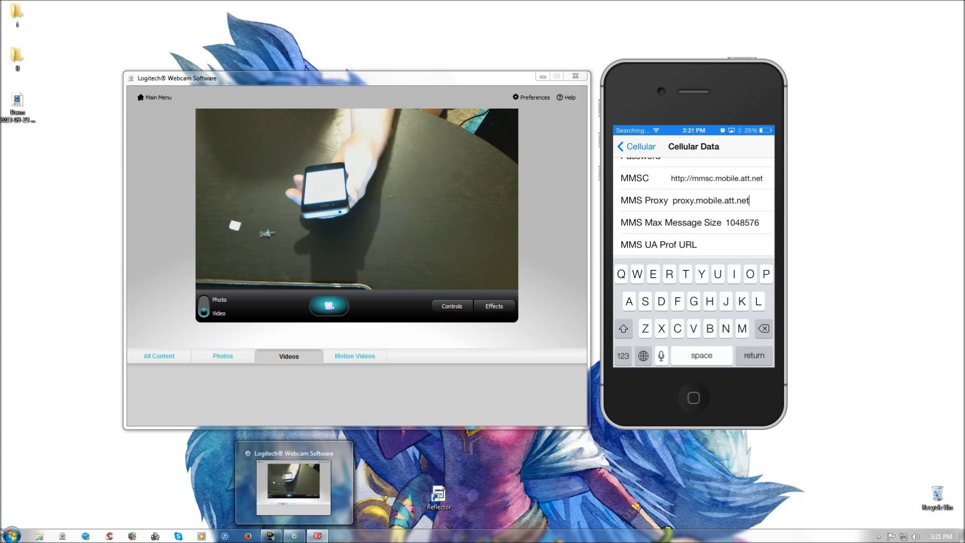
# Open Untitled.png from the user folder on drive E in Windows Photo Viewer
pyautogui.click(10, 533)
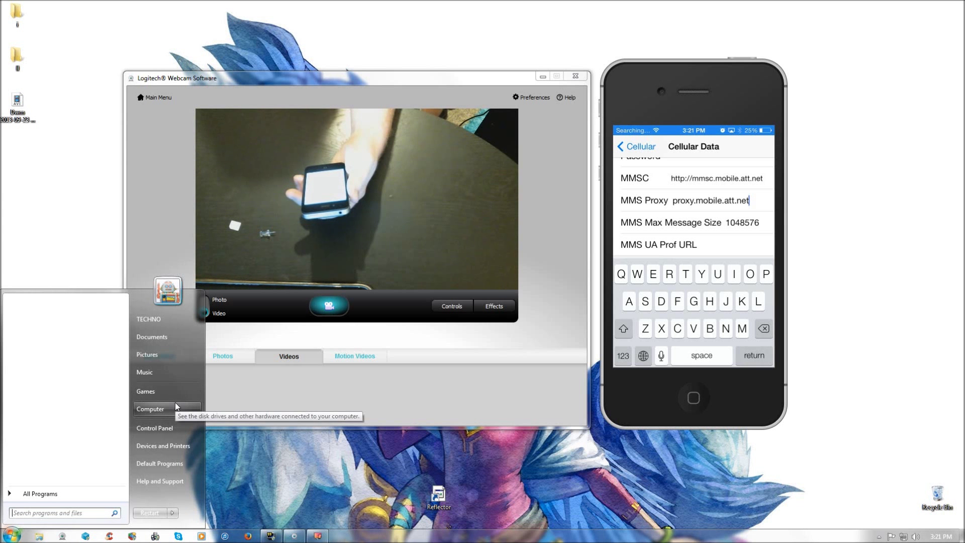
pyautogui.click(150, 409)
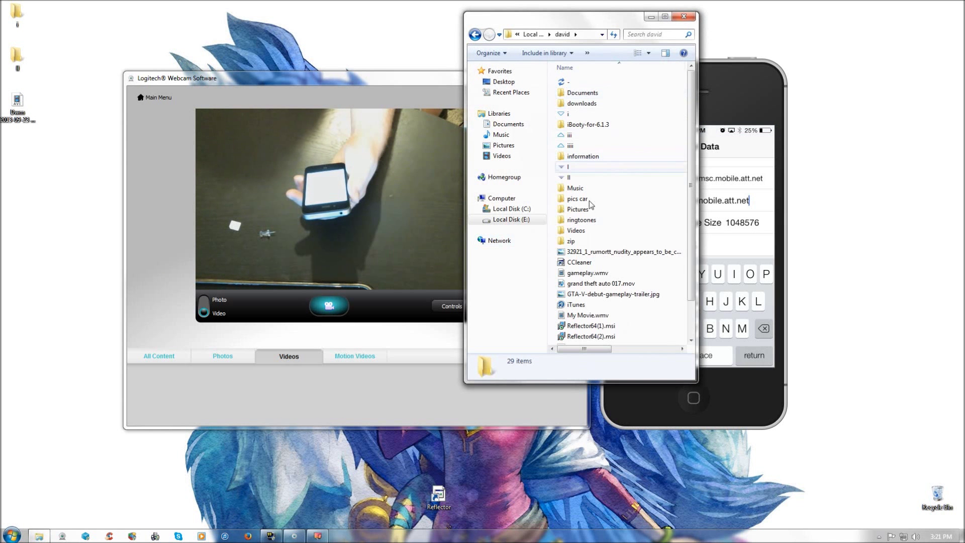
pyautogui.click(586, 275)
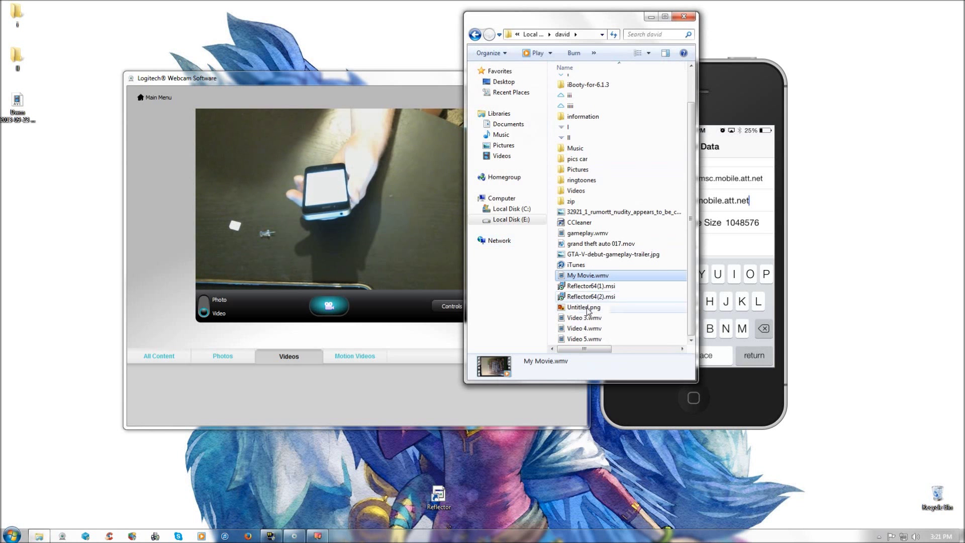
pyautogui.doubleClick(583, 307)
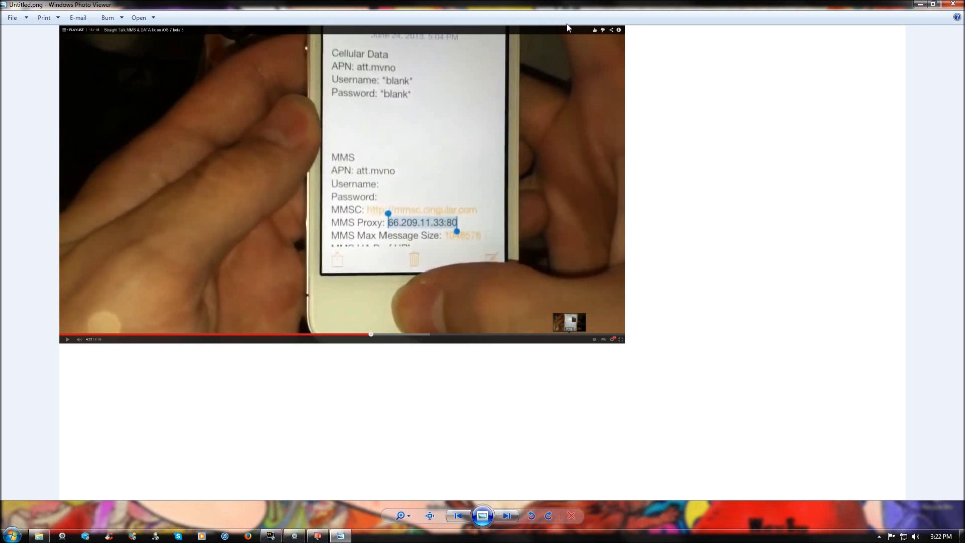
pyautogui.moveTo(285, 456)
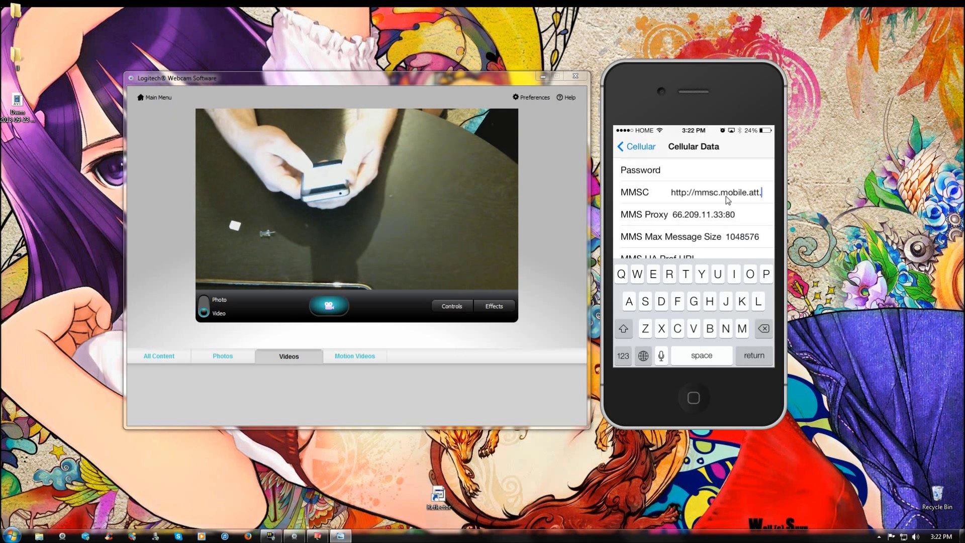
pyautogui.press('backspace')
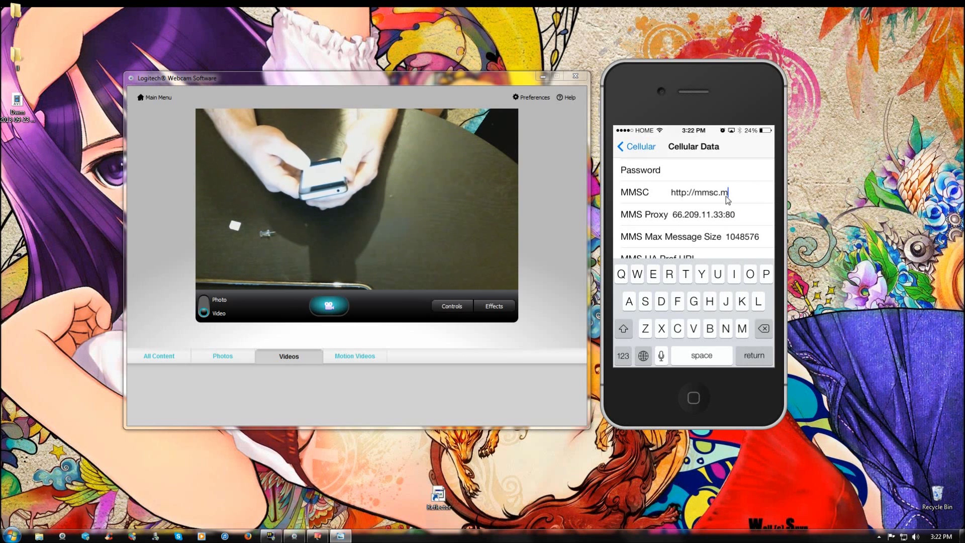
pyautogui.press('backspace')
pyautogui.write('c')
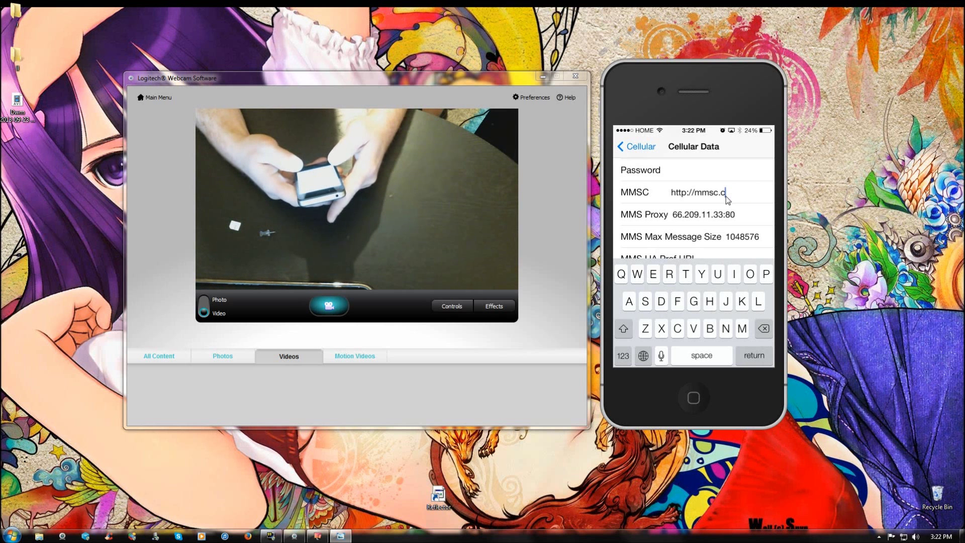
pyautogui.write('ingula')
pyautogui.write('att.')
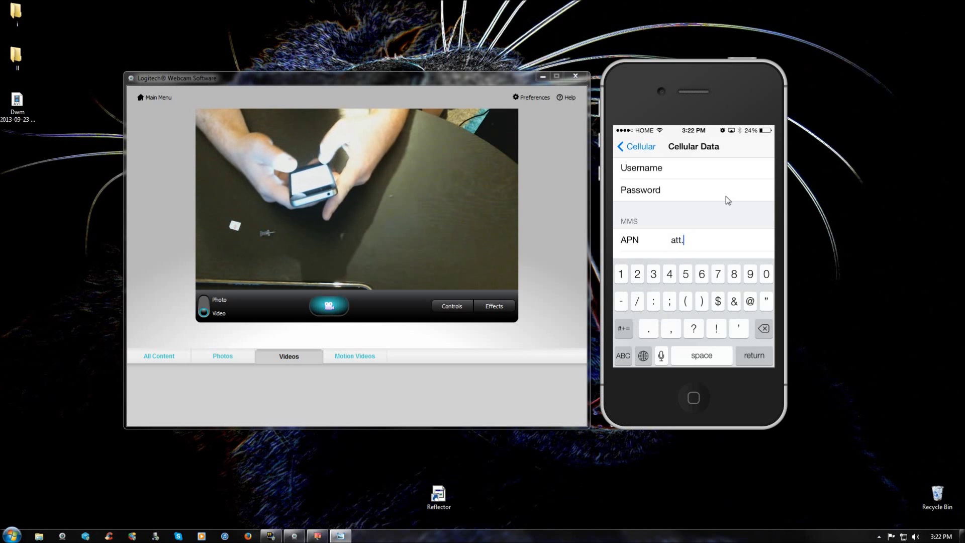
# Enter att.mvno in the MMS APN field and then in the Cellular Data APN field
pyautogui.write('mvno')
pyautogui.write('a')
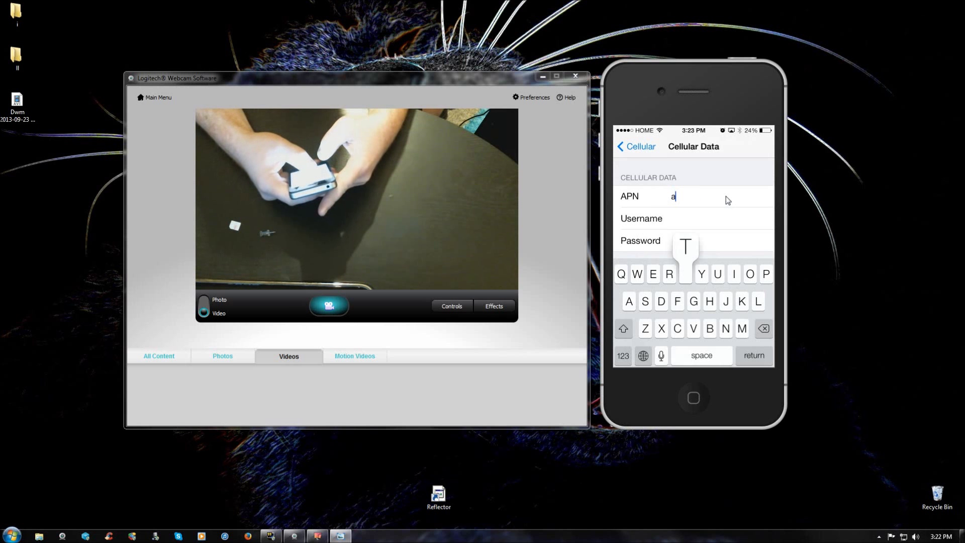
pyautogui.write('tt.m')
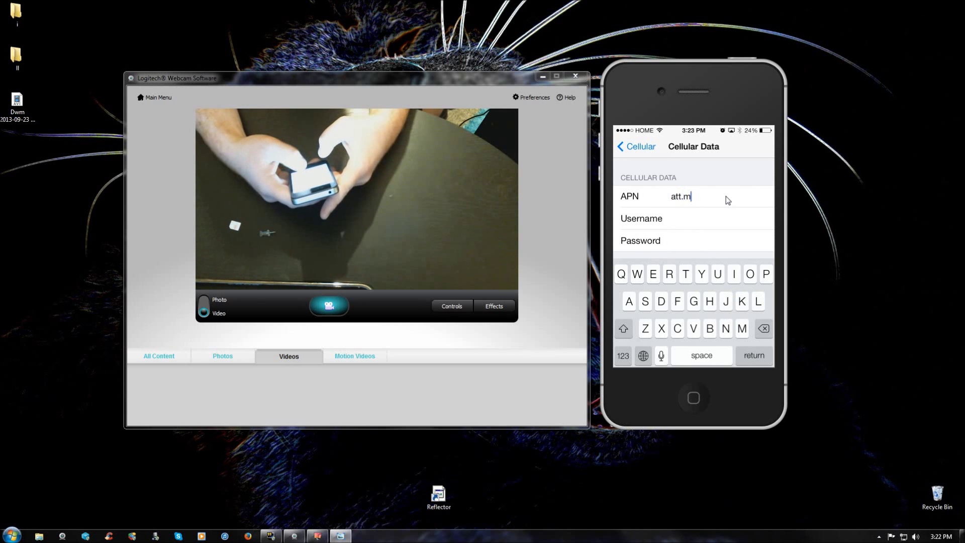
pyautogui.write('vno')
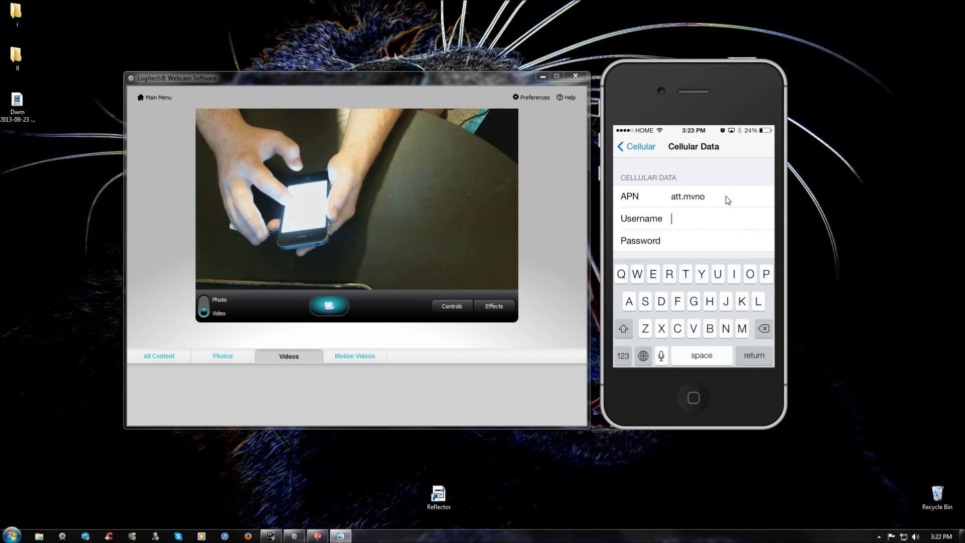
pyautogui.scroll(-3)
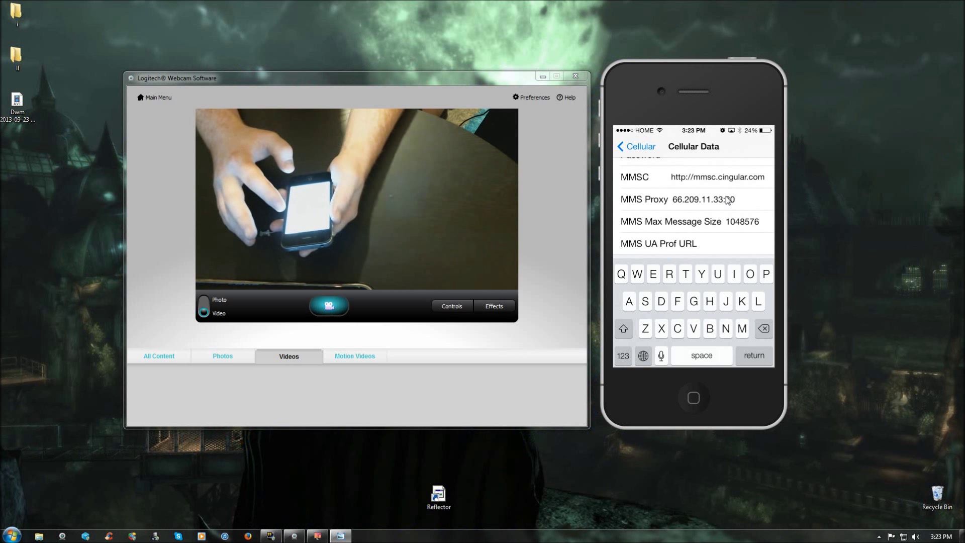
# Recheck the MMS entries and begin retyping the now-empty Cellular Data APN
pyautogui.scroll(-3)
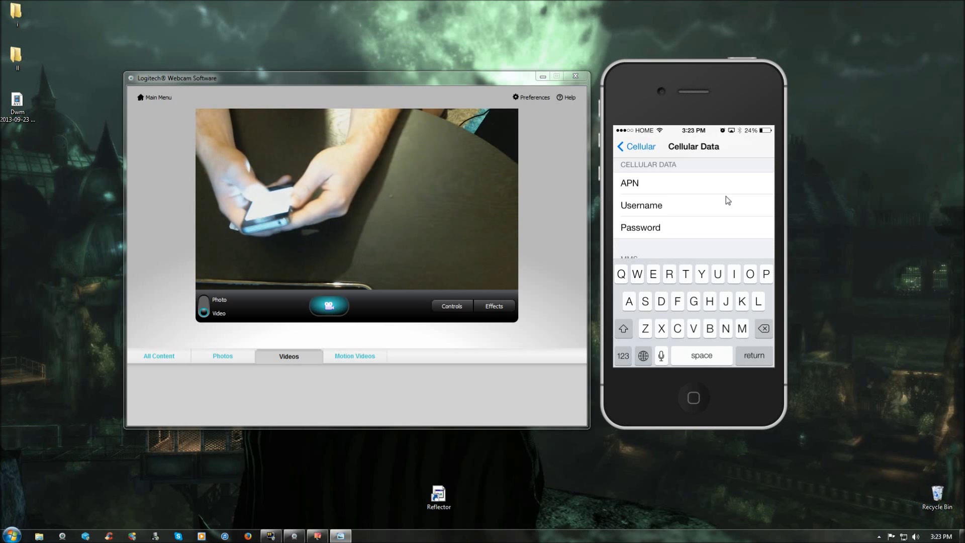
pyautogui.write('phone')
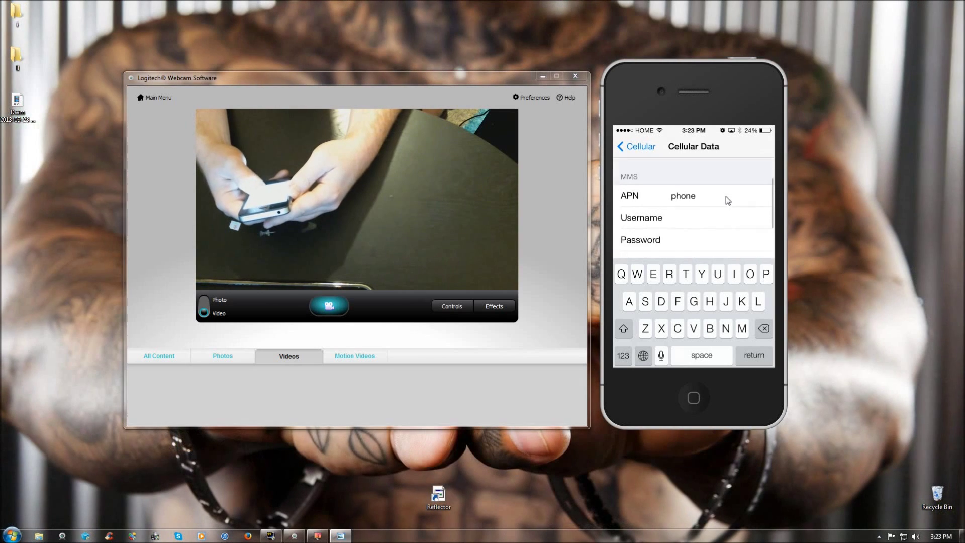
# Enter att.mvno as the Cellular Data APN
pyautogui.write('att.mvno')
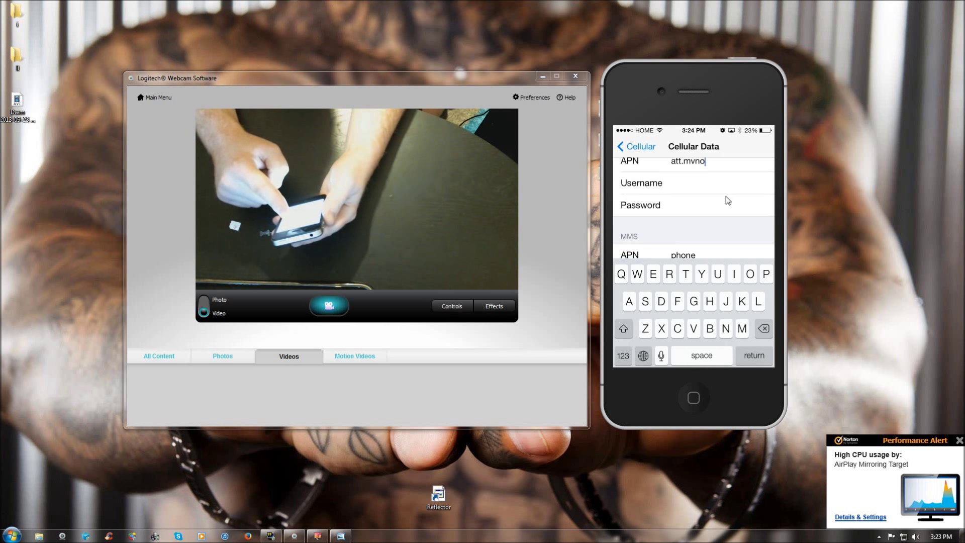
# Replace the MMS APN 'phone' with att.mvno and review the MMS settings
pyautogui.click(959, 440)
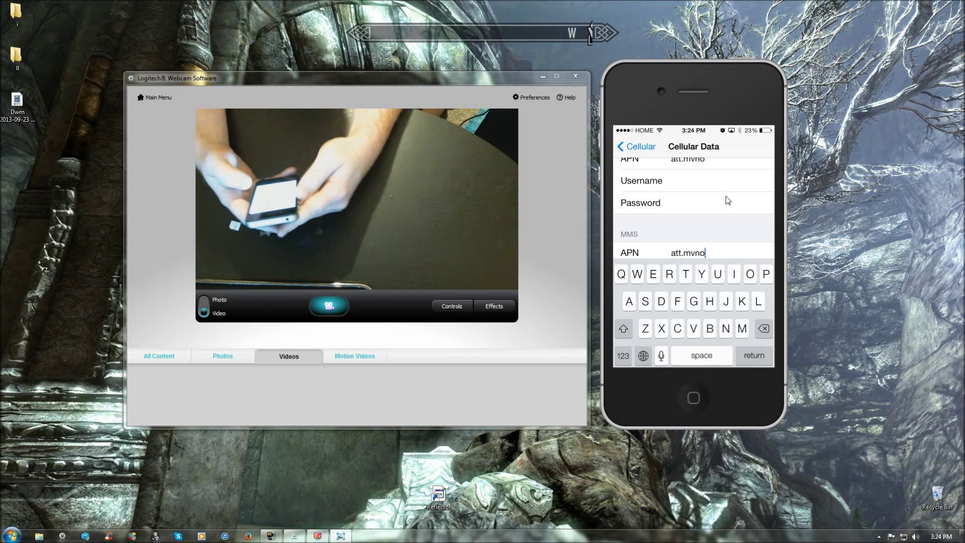
pyautogui.scroll(-3)
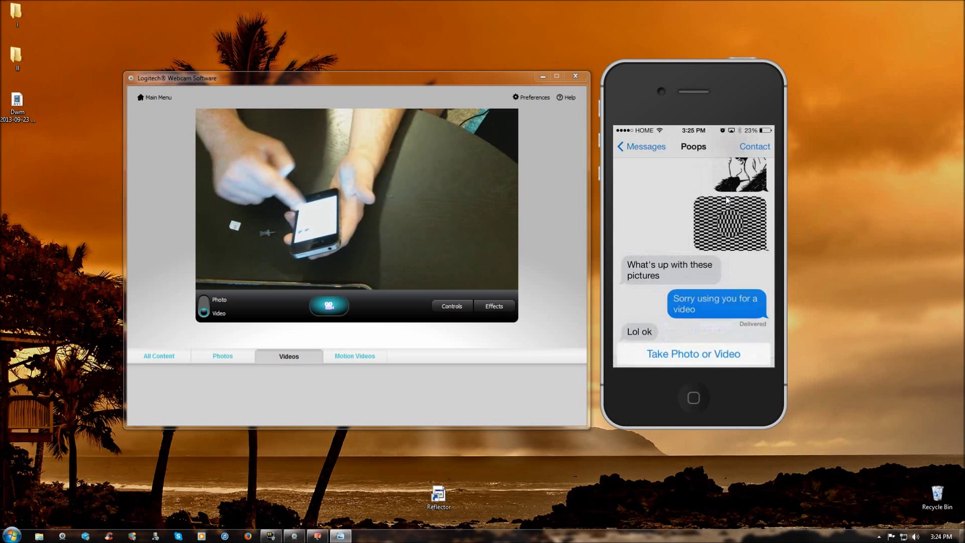
# Take a new photo with the camera and send it in the open conversation
pyautogui.click(693, 353)
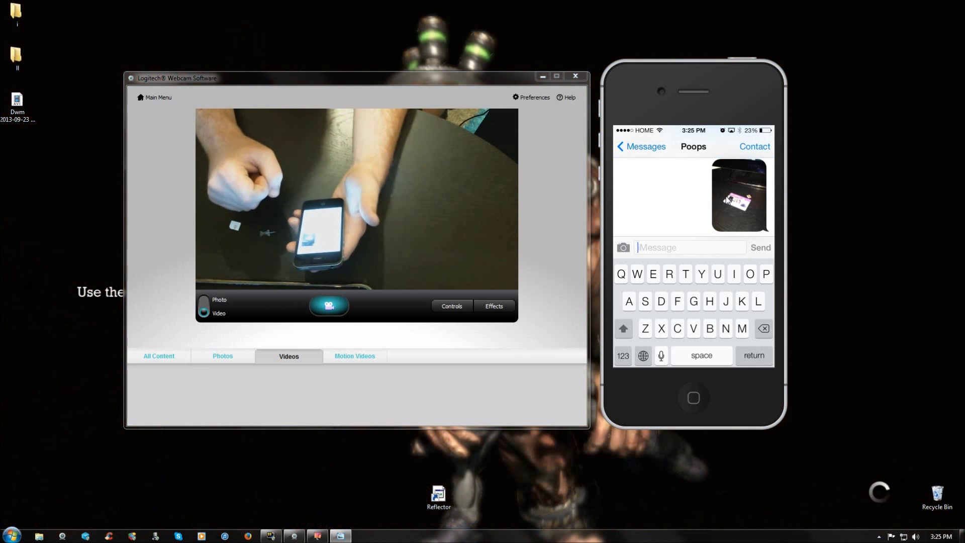
pyautogui.click(643, 147)
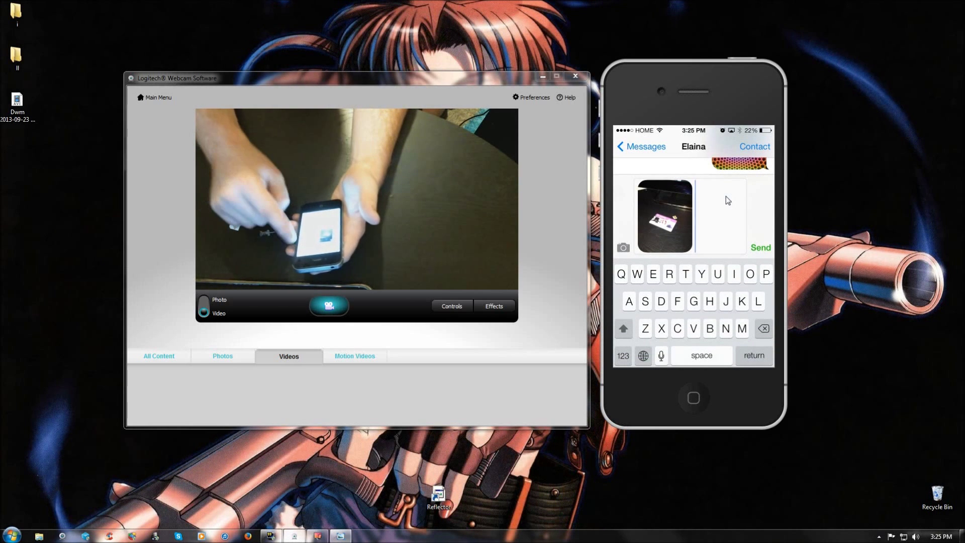
# Send the attached photo to the second conversation
pyautogui.click(761, 247)
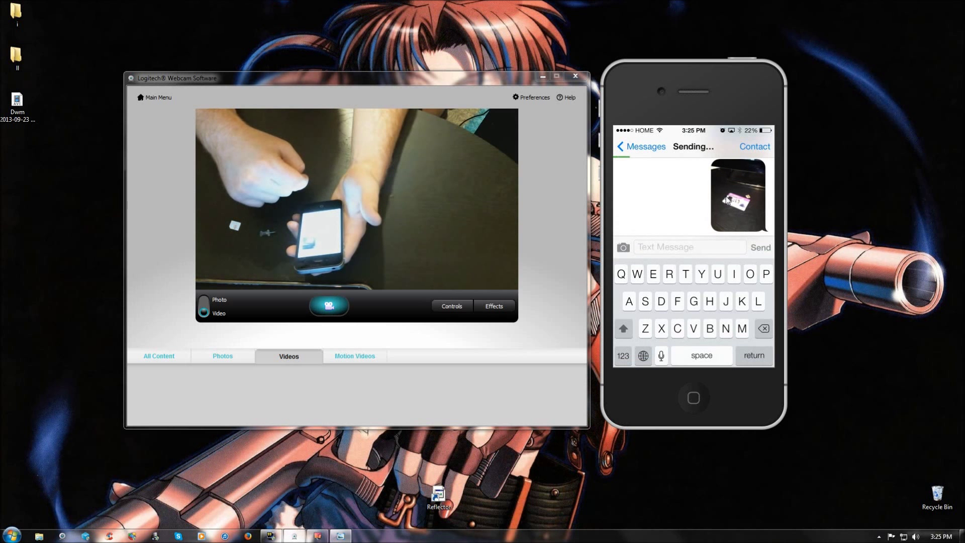